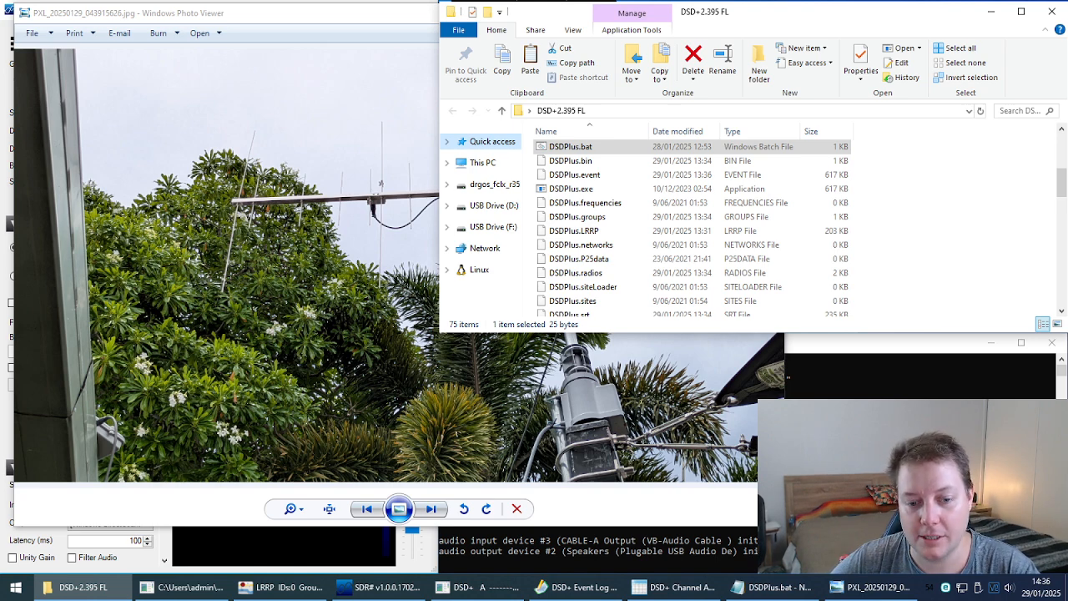
pyautogui.moveTo(653, 223)
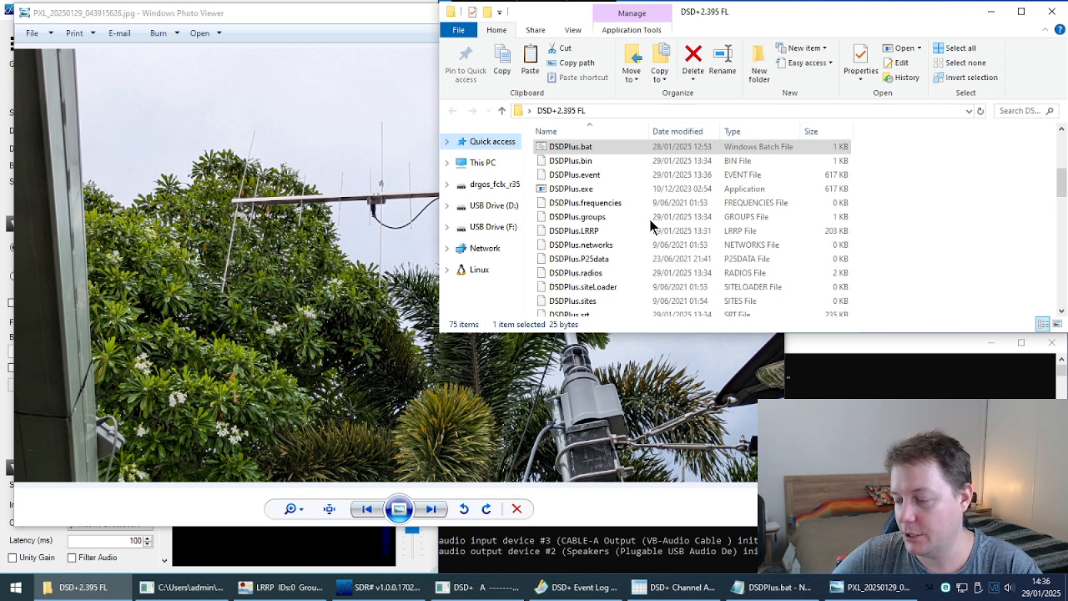
pyautogui.moveTo(838, 327)
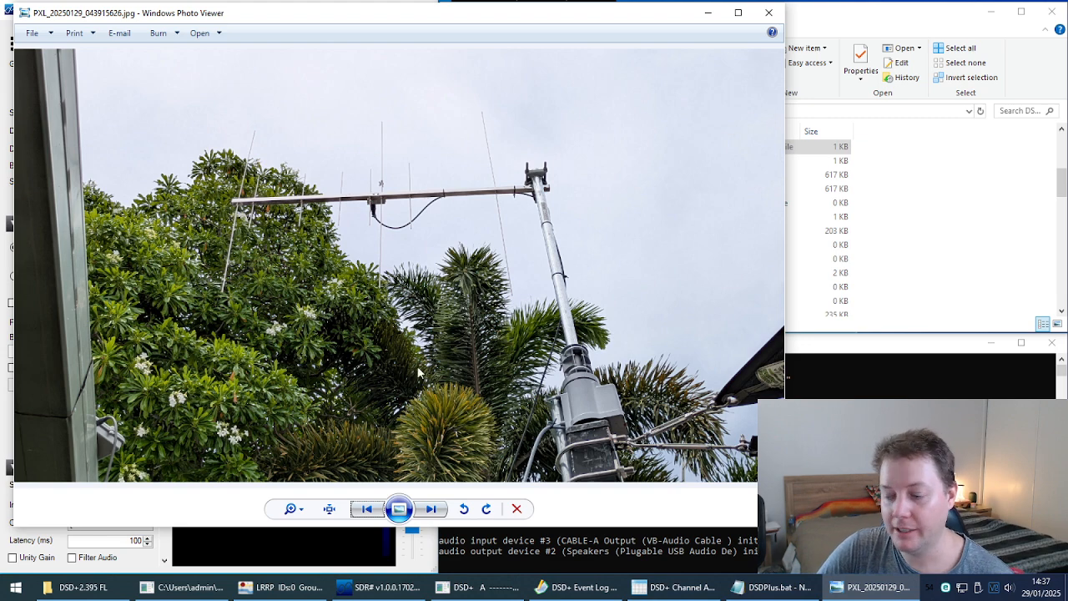
pyautogui.moveTo(366, 188)
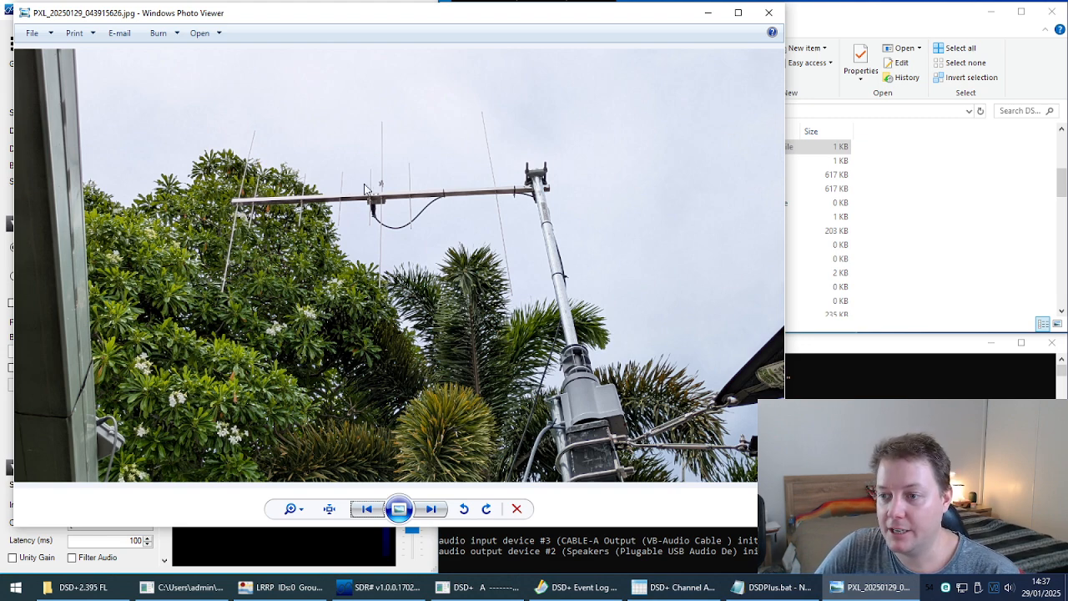
pyautogui.moveTo(354, 174)
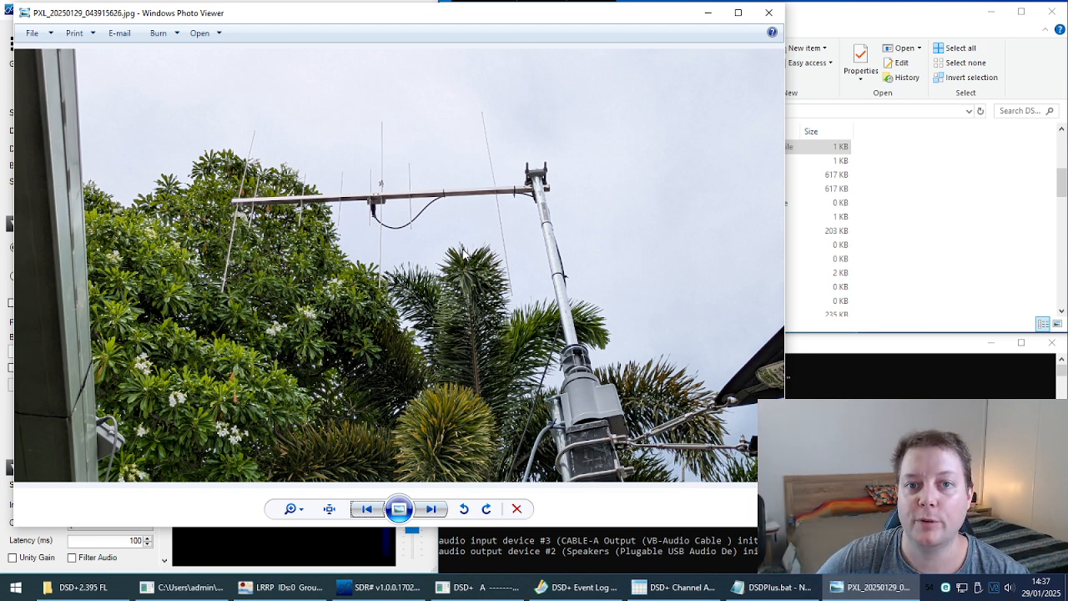
pyautogui.moveTo(421, 258)
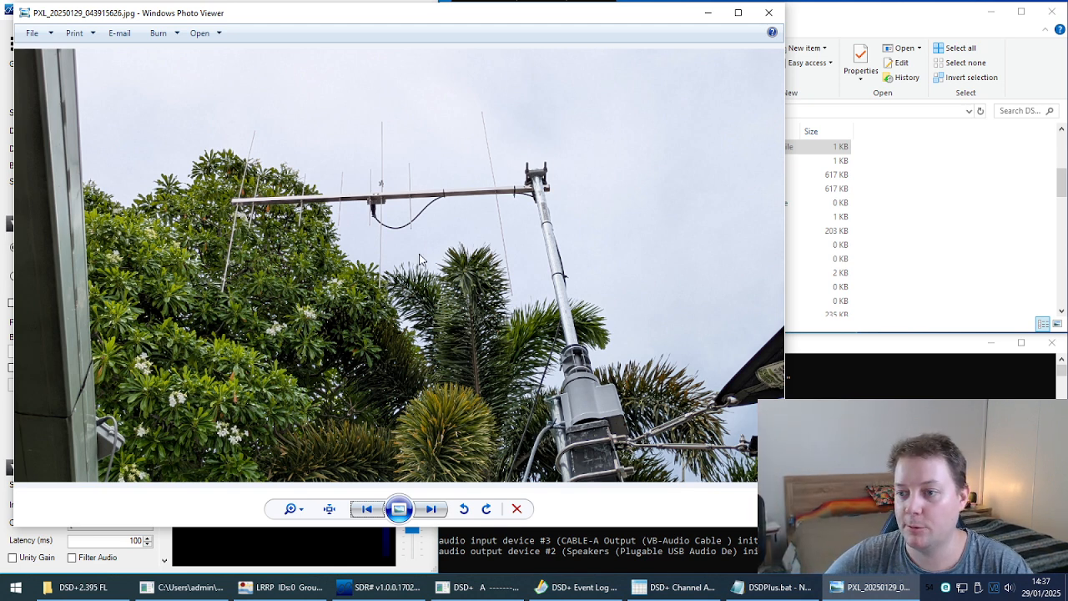
pyautogui.moveTo(507, 274)
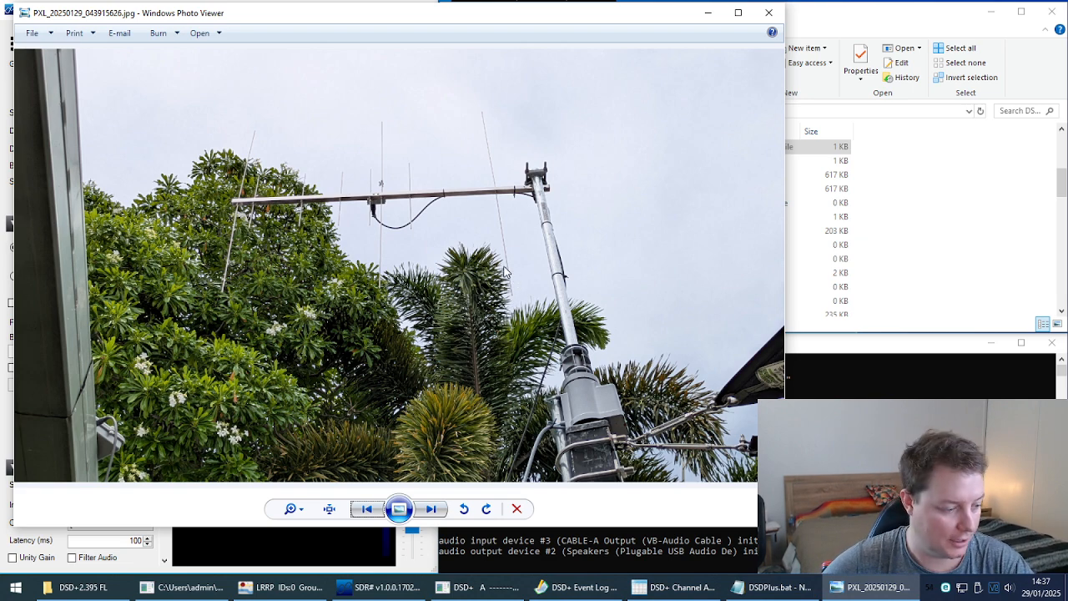
# Step: Advance to the next photo showing the black heatsinked receiver with its cables
pyautogui.click(430, 508)
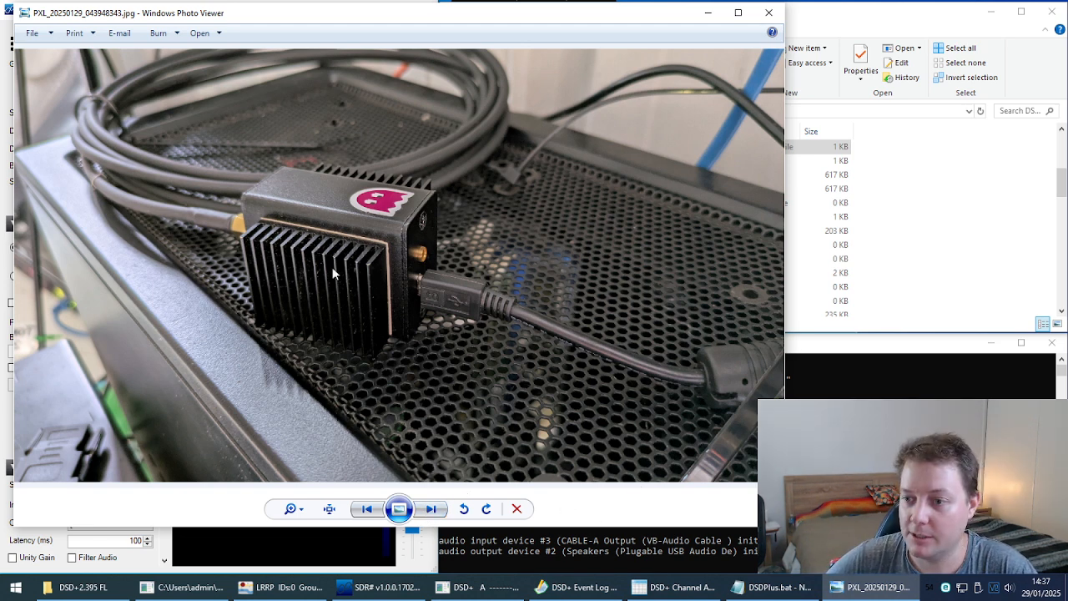
pyautogui.moveTo(174, 360)
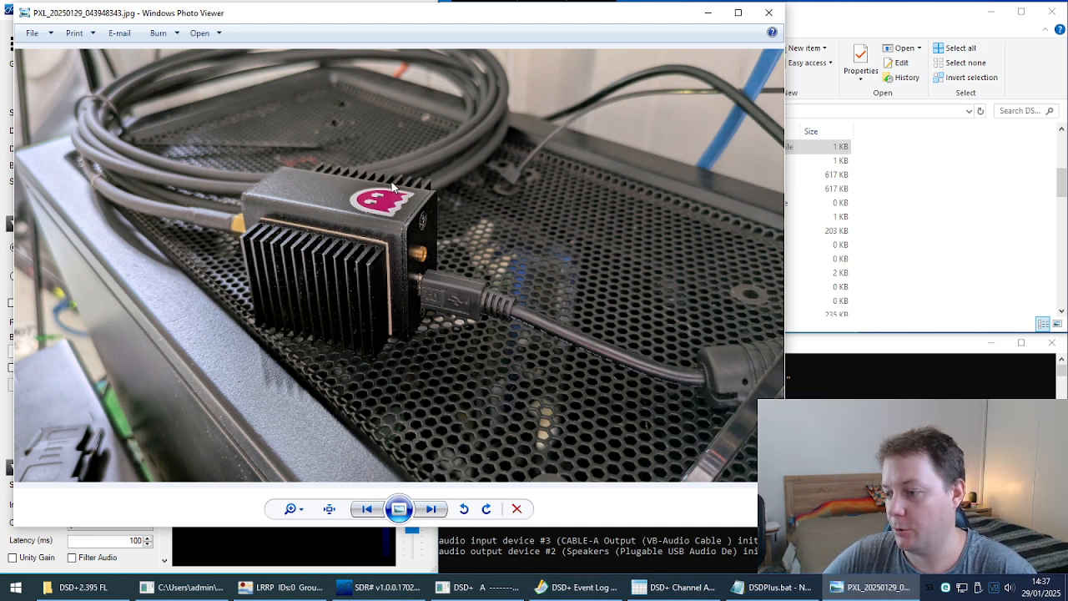
pyautogui.moveTo(683, 52)
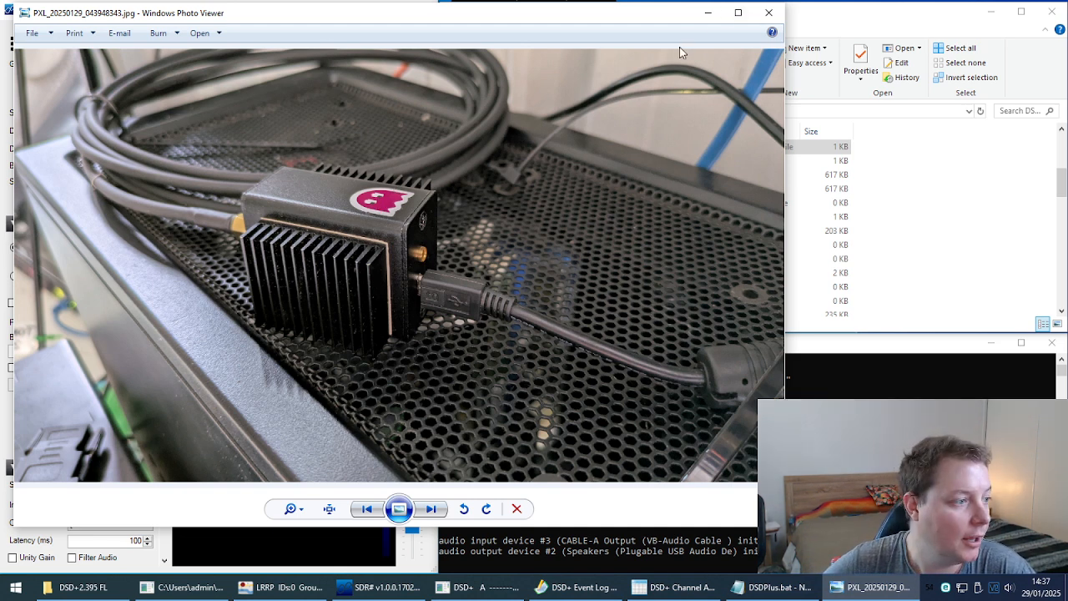
pyautogui.moveTo(706, 14)
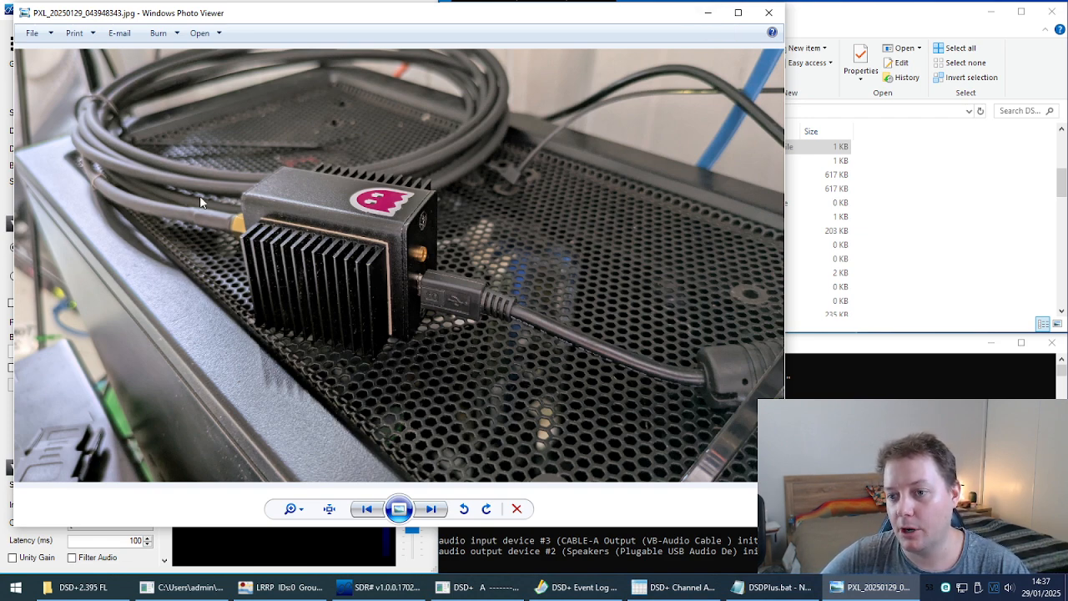
pyautogui.moveTo(217, 210)
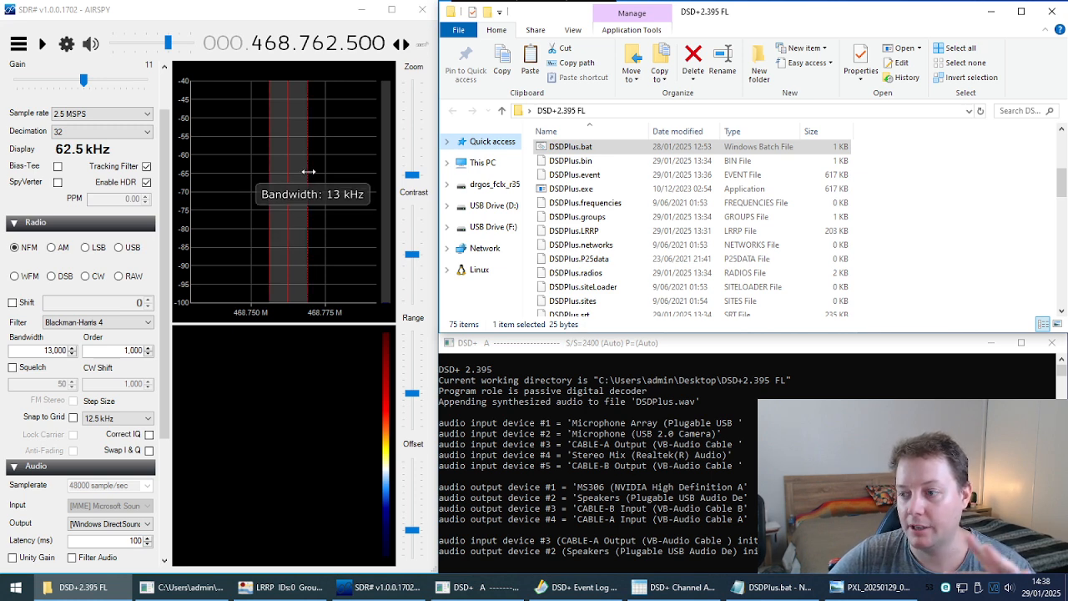
pyautogui.moveTo(324, 170)
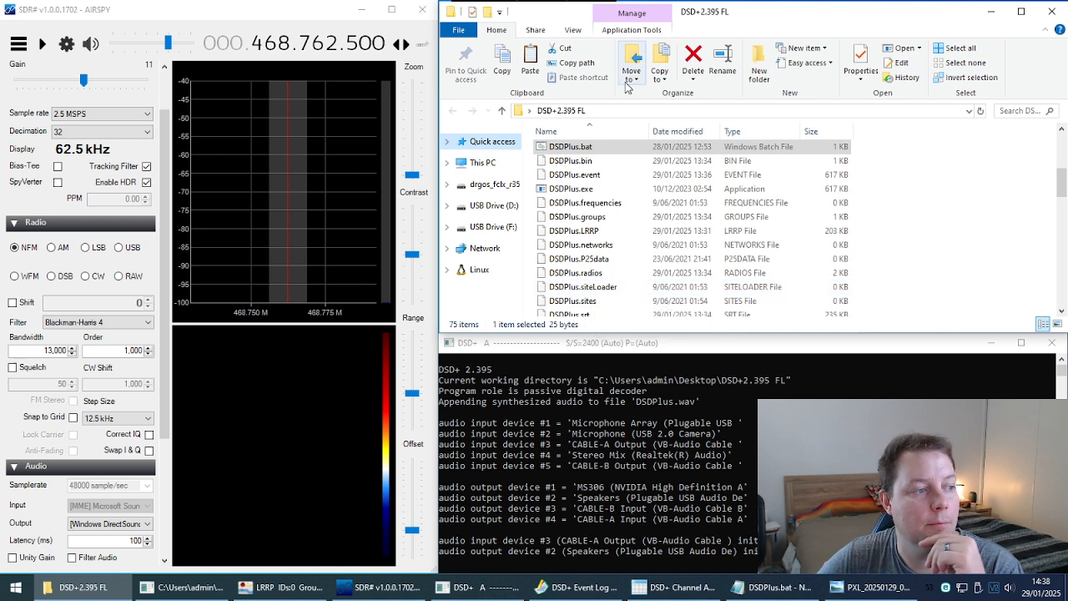
pyautogui.moveTo(626, 86)
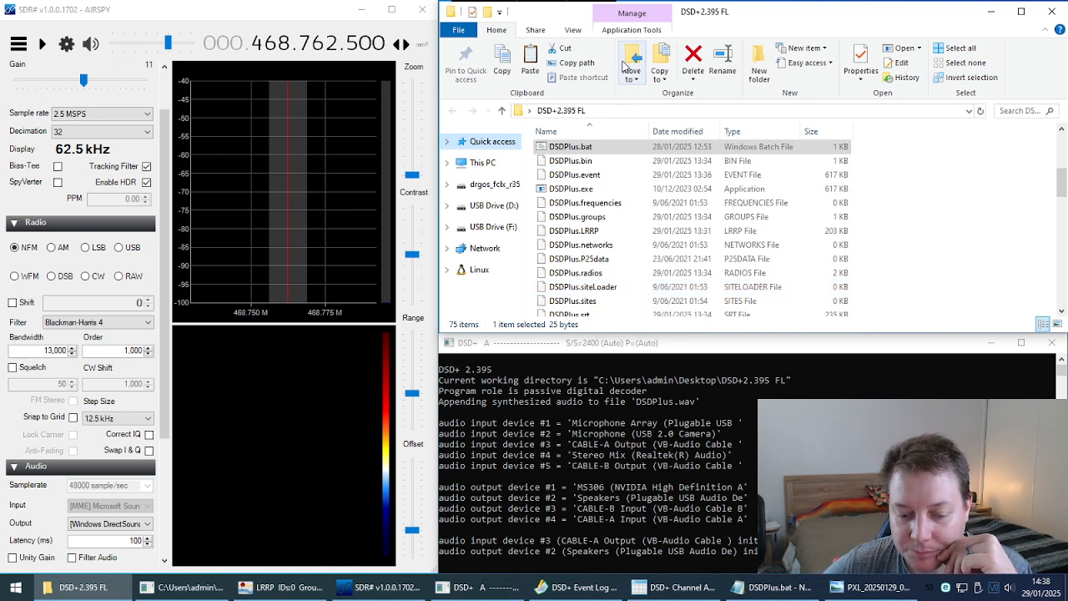
pyautogui.moveTo(631, 63)
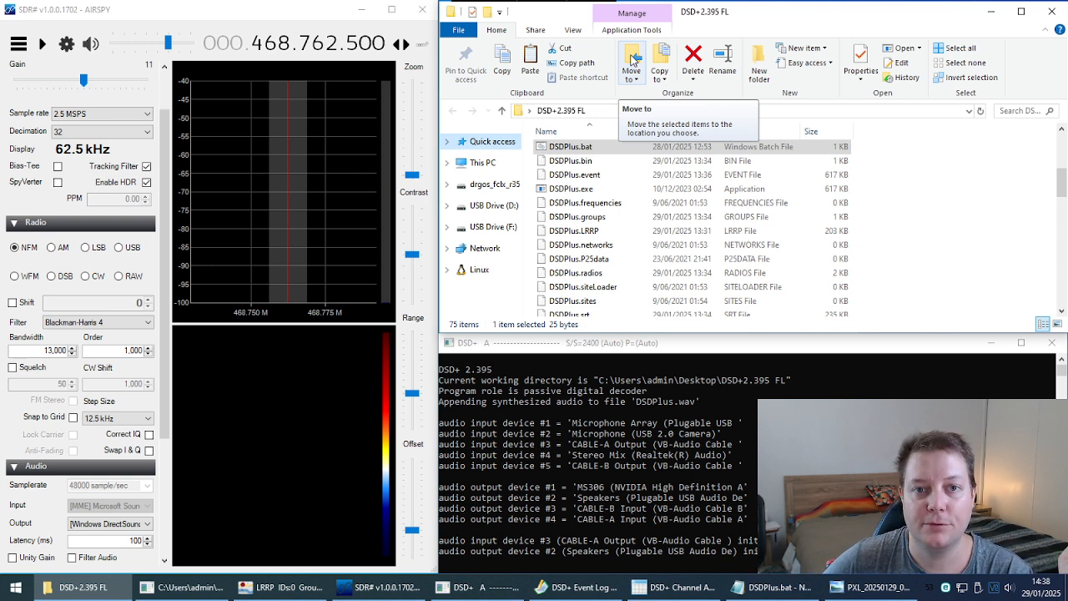
pyautogui.moveTo(628, 94)
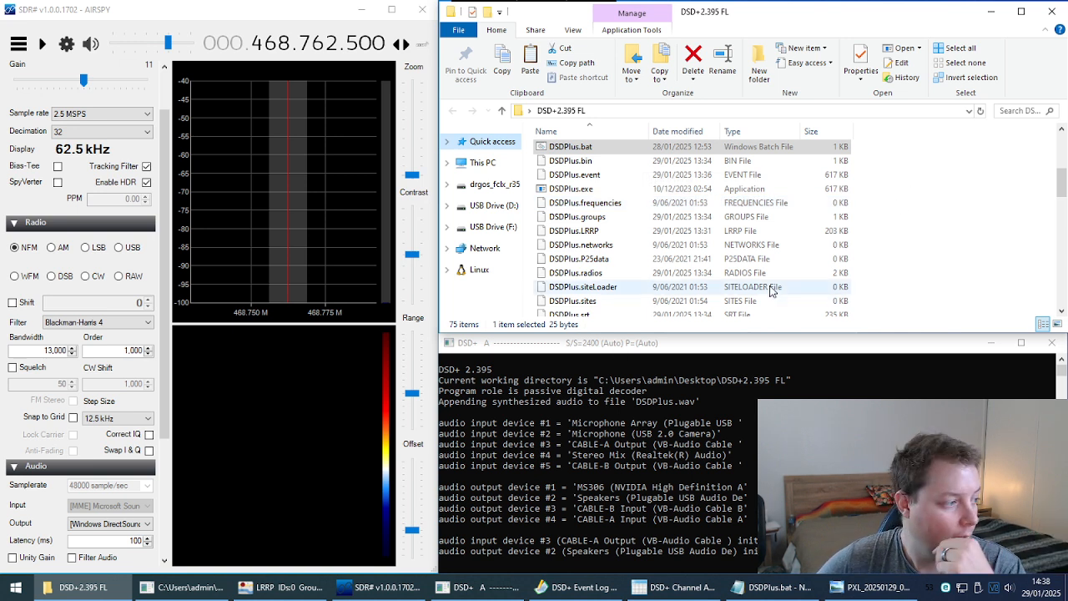
pyautogui.moveTo(177, 334)
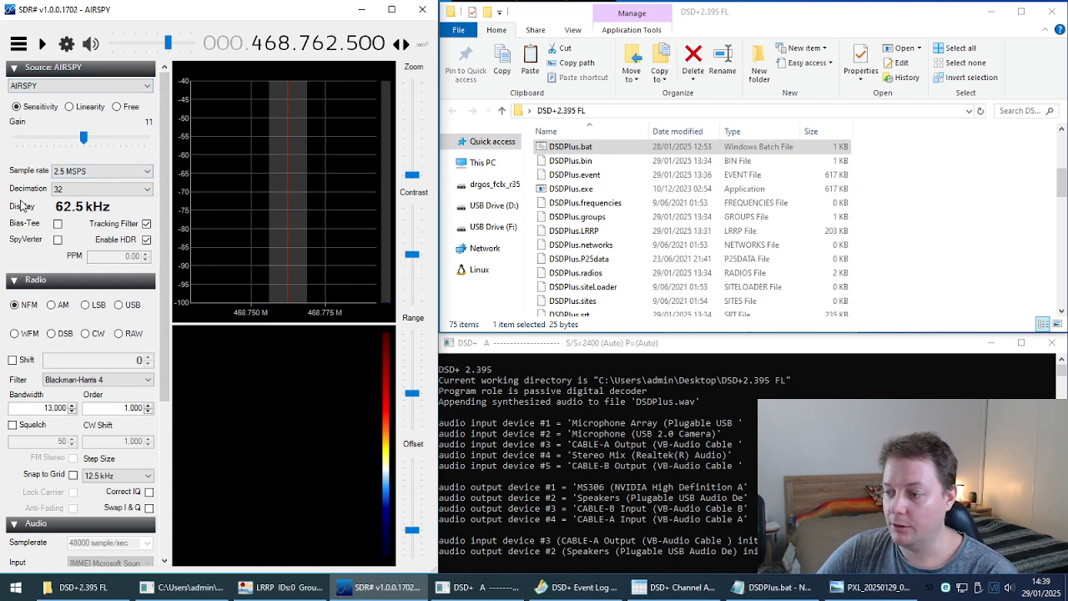
pyautogui.moveTo(83, 137)
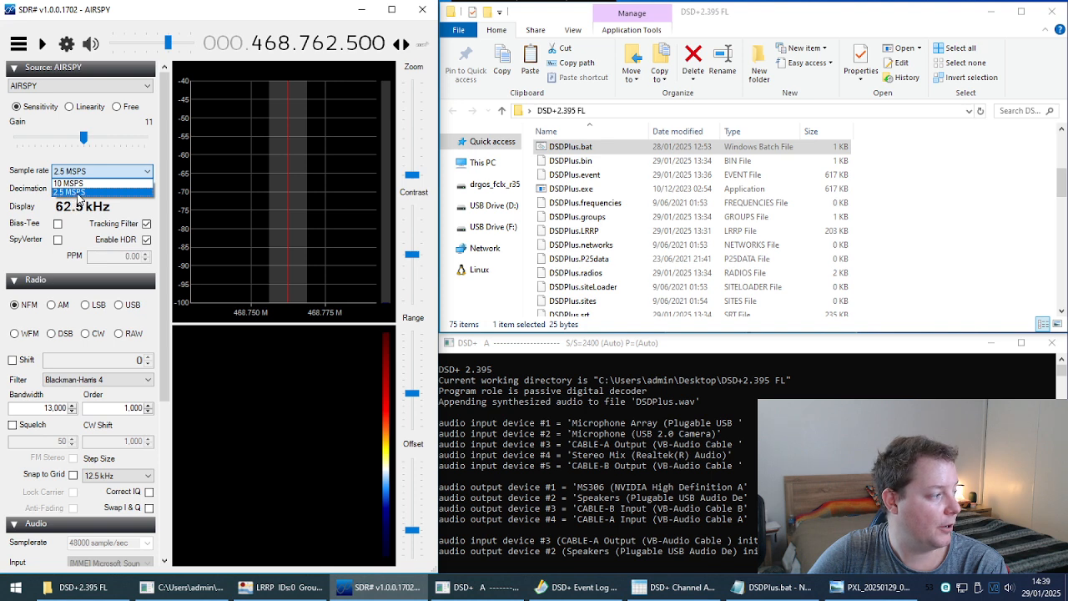
# Step: Set decimation to 32 for a 62.5 kHz span and move down to the audio settings
pyautogui.click(100, 189)
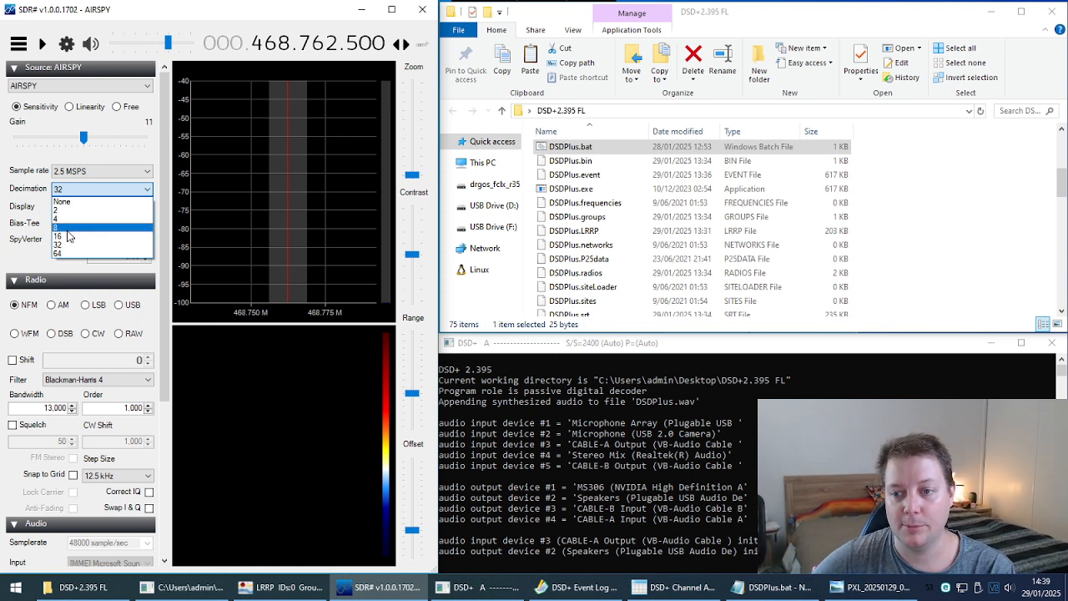
pyautogui.click(65, 237)
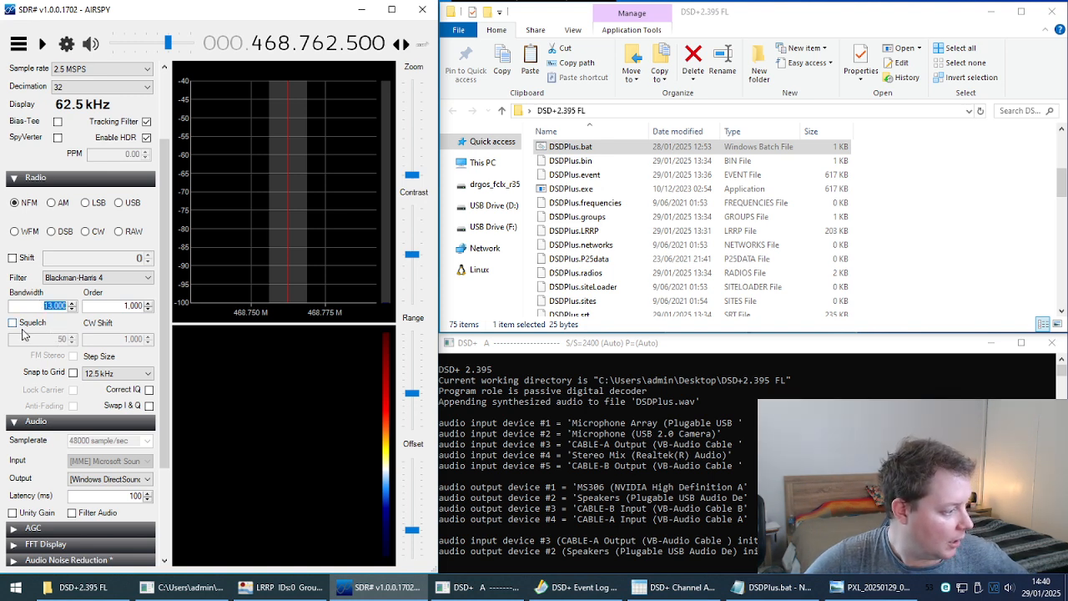
pyautogui.scroll(-3)
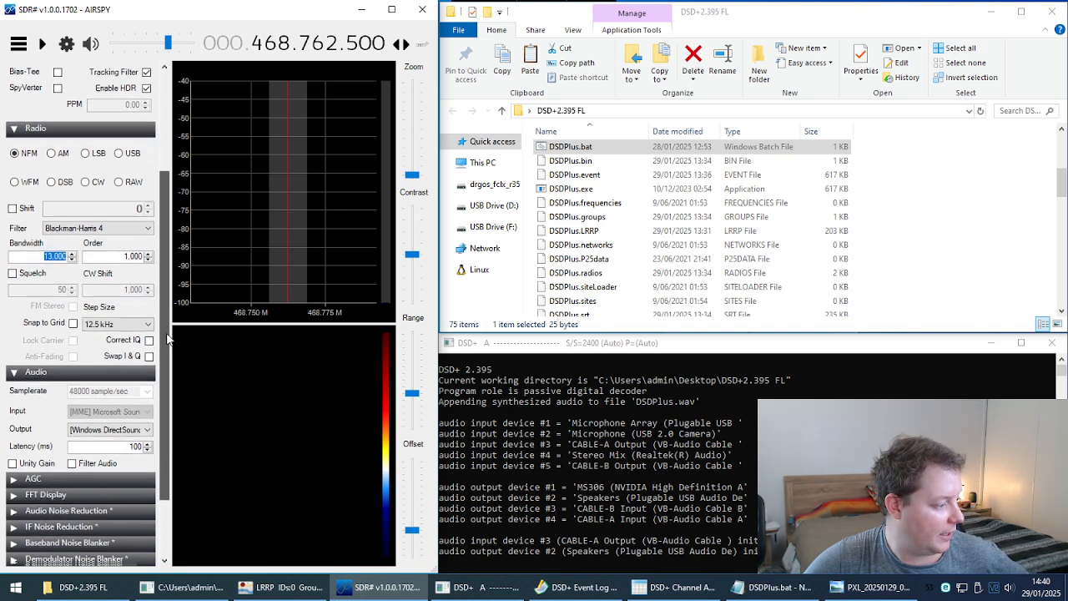
# Step: Route audio output to [Windows DirectSound] CABLE-A Input (VB-Audio Cable A)
pyautogui.click(110, 345)
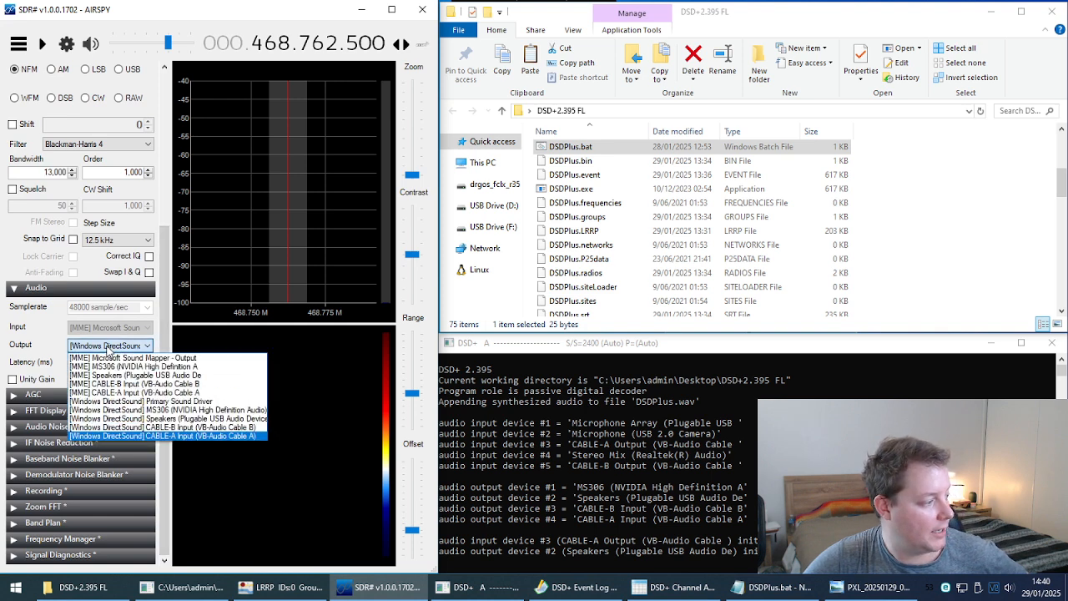
pyautogui.moveTo(147, 383)
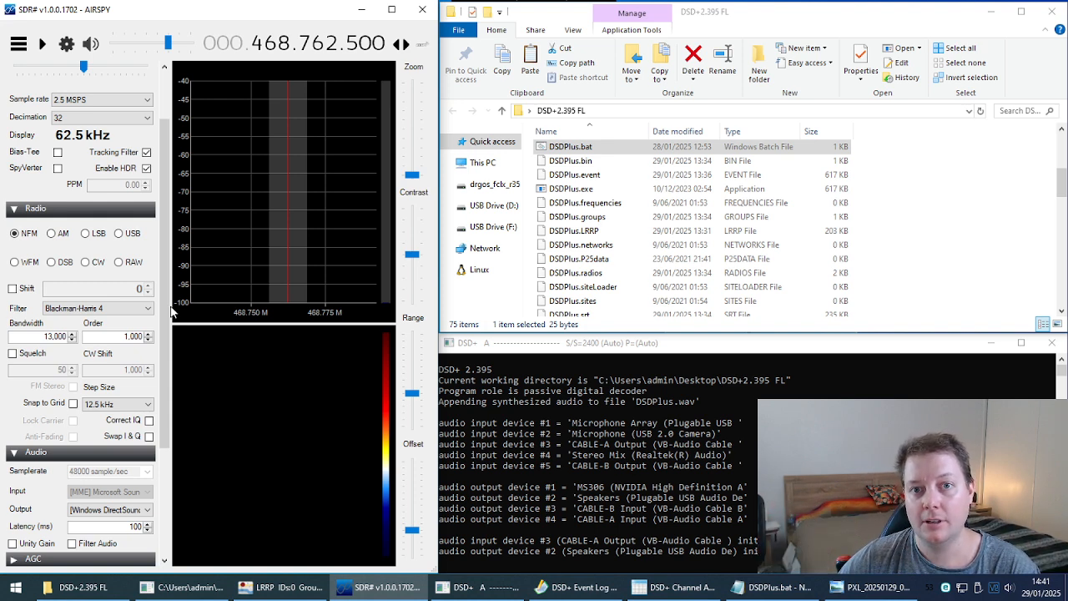
pyautogui.moveTo(304, 347)
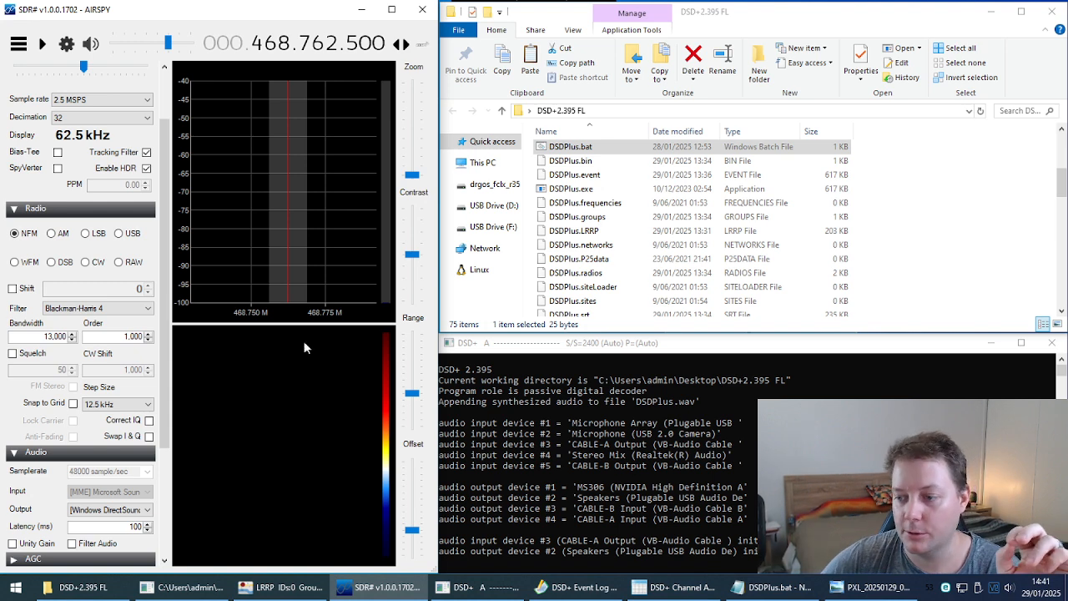
pyautogui.moveTo(247, 312)
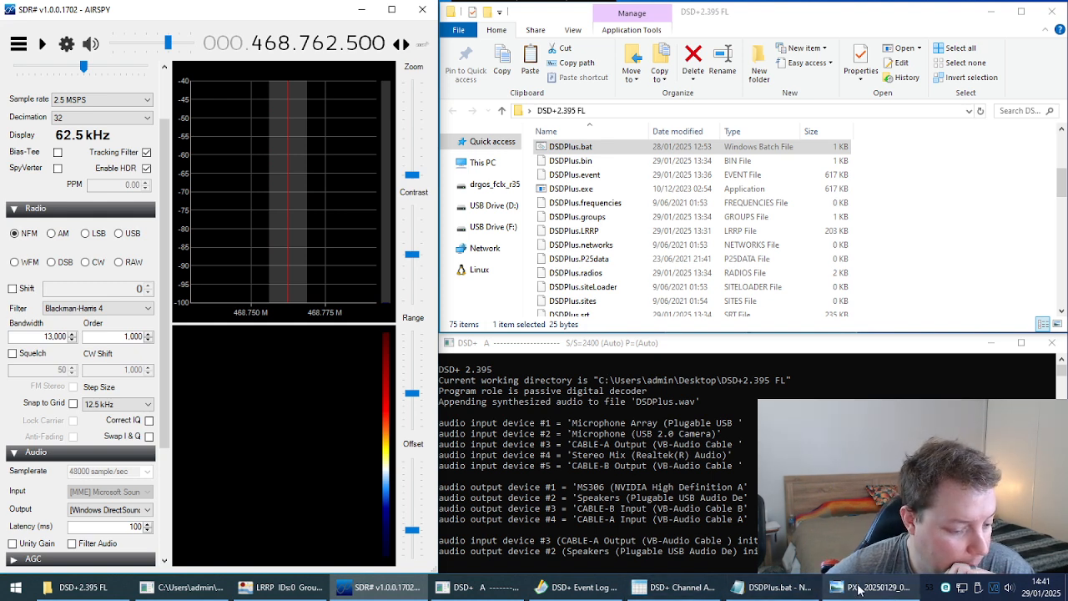
pyautogui.moveTo(776, 588)
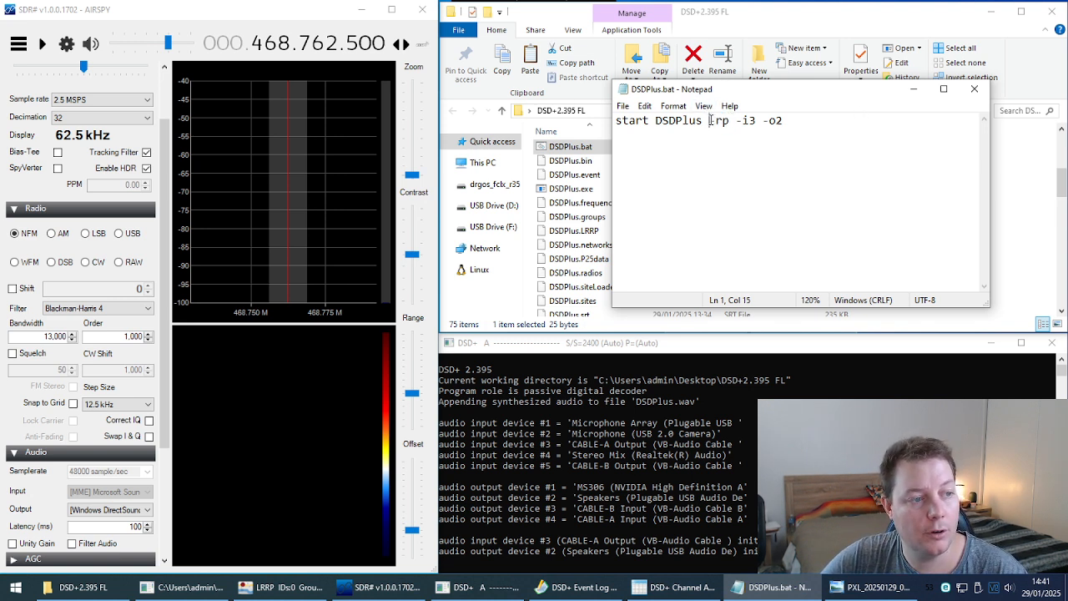
# Step: Edit DSDPlus.bat to 'start DSDPlus -rp -i3 -o2', checking CABLE-A Output as 3 and Speakers as 2
pyautogui.doubleClick(719, 120)
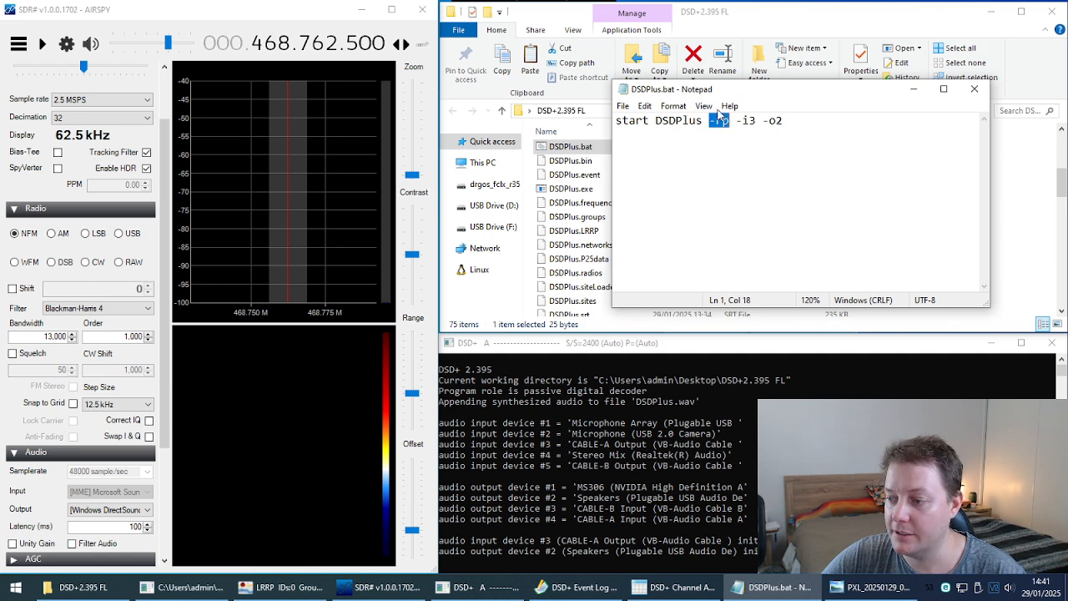
pyautogui.write('rp')
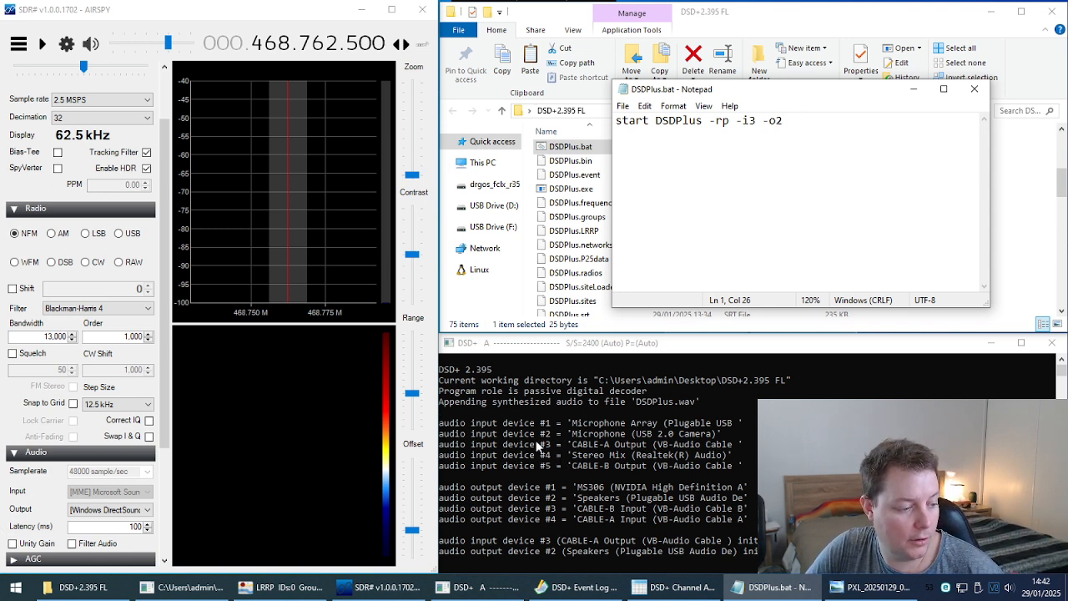
pyautogui.doubleClick(744, 120)
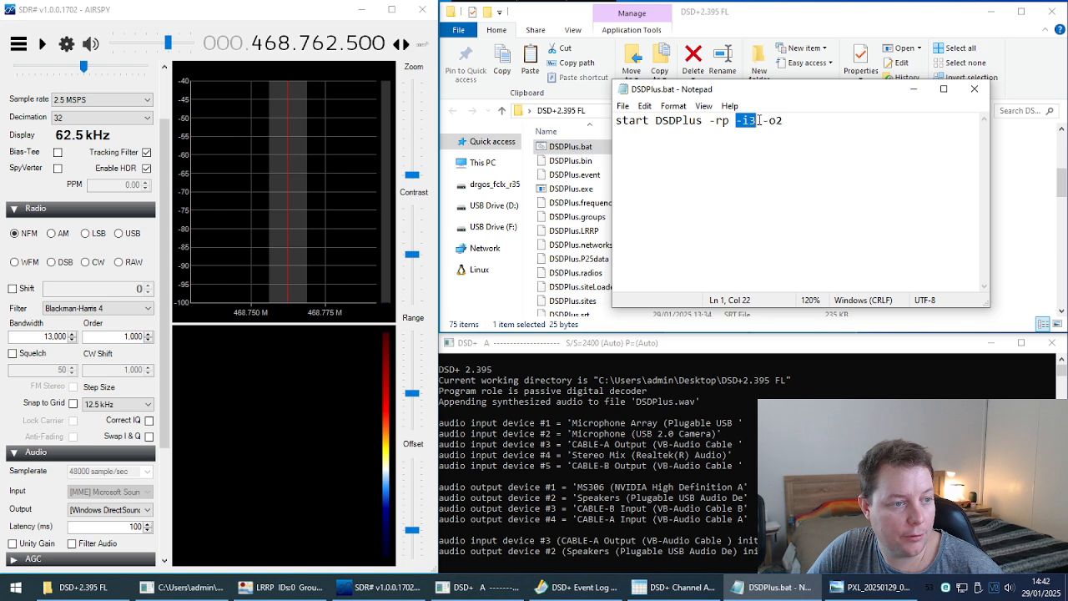
pyautogui.click(584, 450)
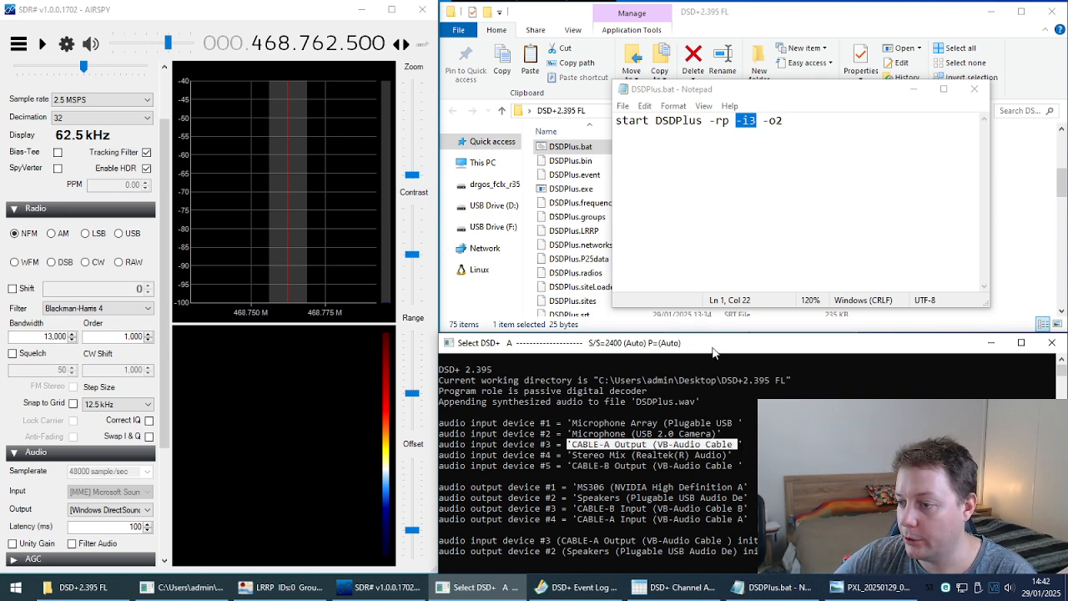
pyautogui.moveTo(538, 450)
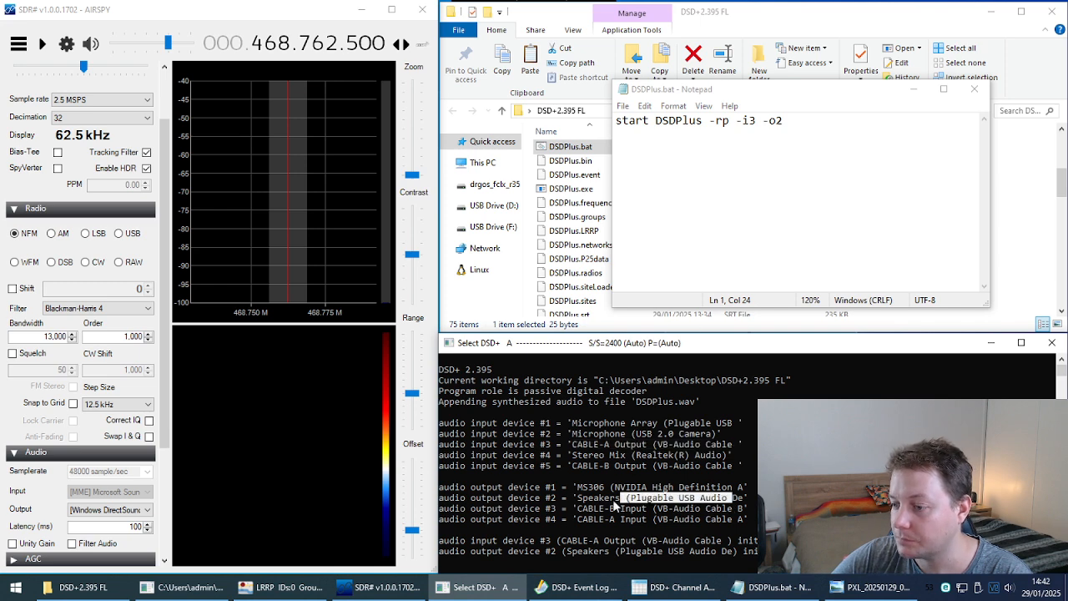
pyautogui.doubleClick(595, 498)
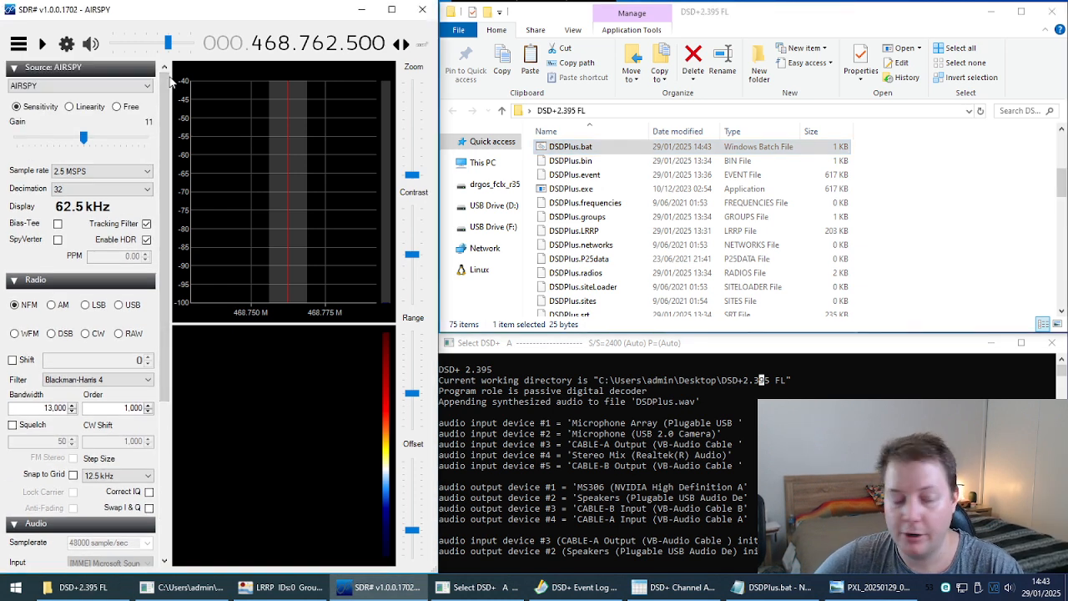
# Step: Start the Airspy receiving at 468.762500 MHz
pyautogui.click(41, 44)
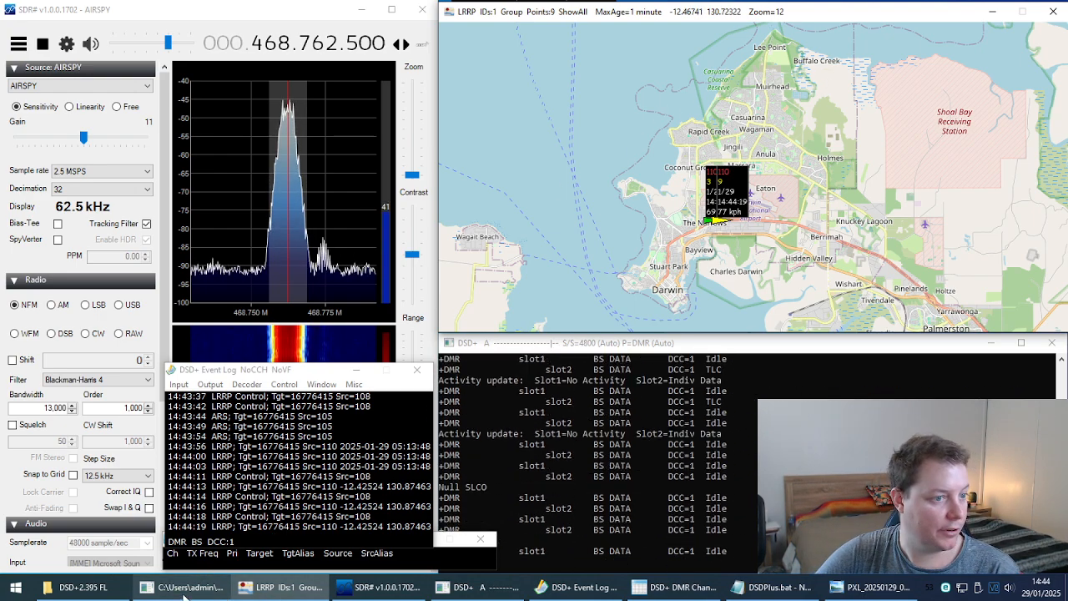
# Step: Bring up the LRRP map near Darwin showing the vehicle's GPS fix, time and speed
pyautogui.click(180, 587)
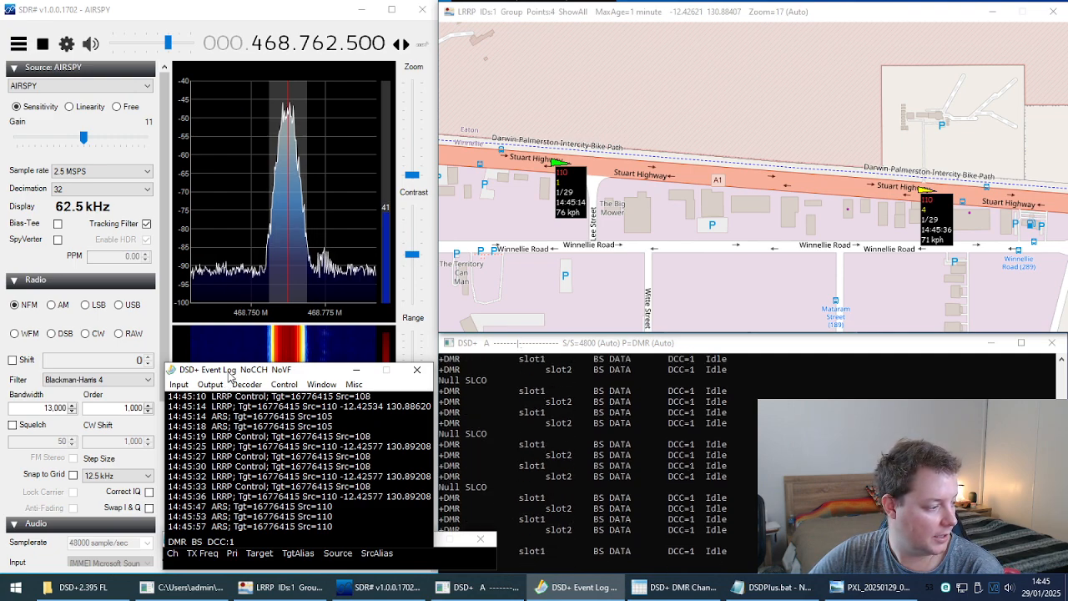
pyautogui.moveTo(220, 369); pyautogui.dragTo(265, 360)
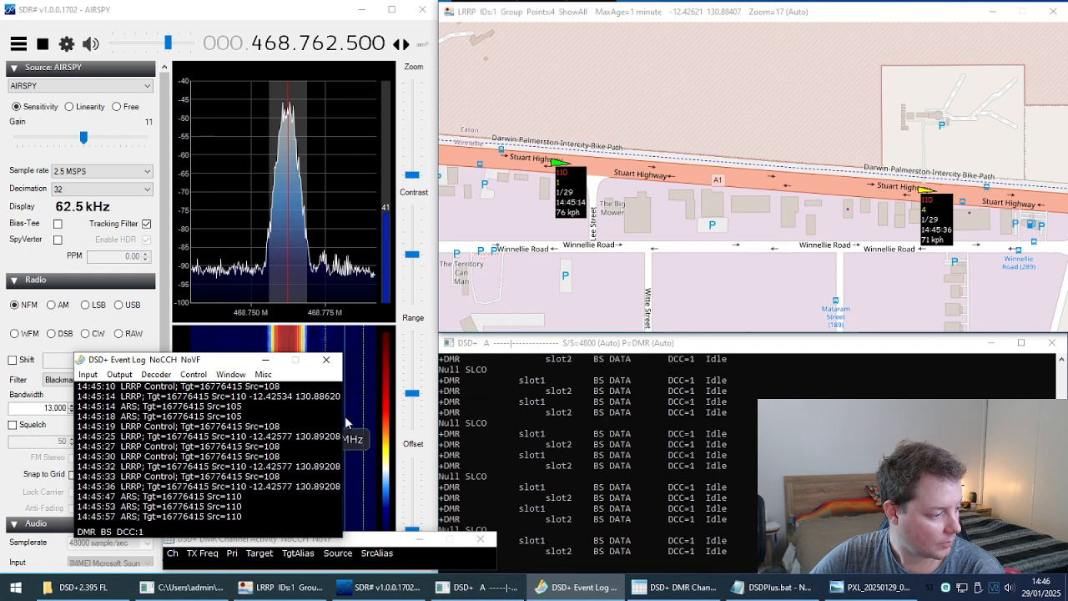